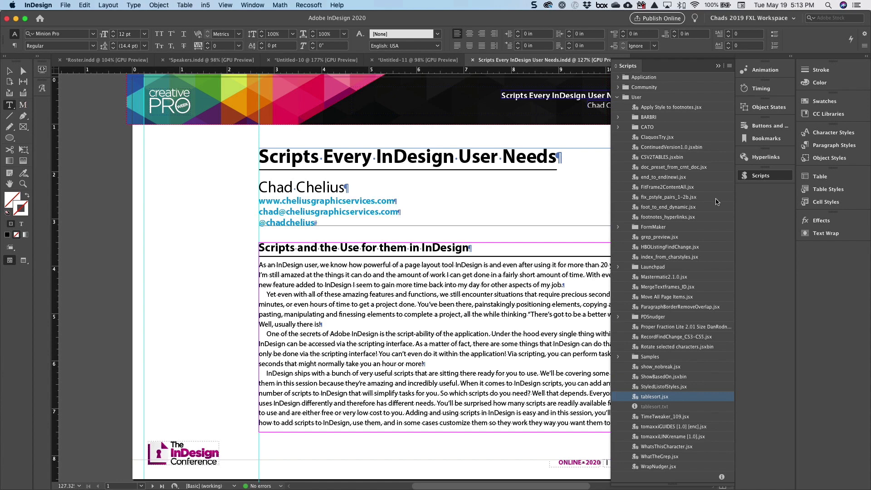
{"action": "mouse_move", "coordinate": [668, 216]}
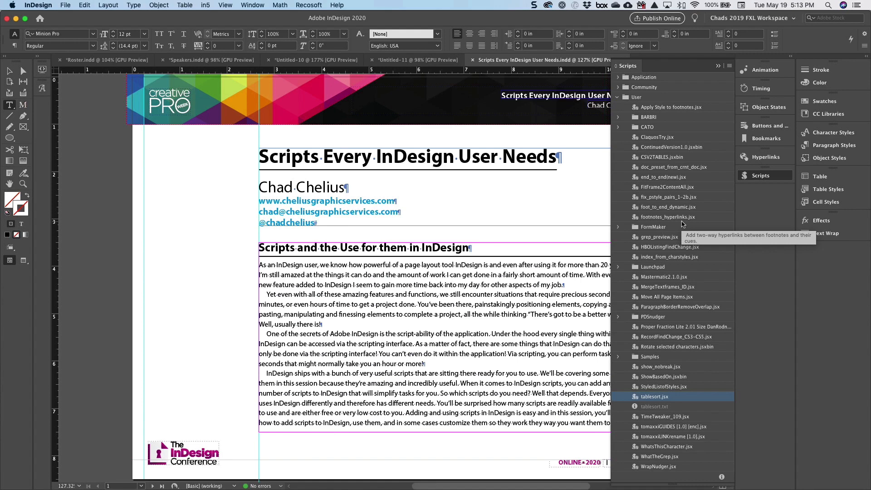
{"action": "mouse_move", "coordinate": [682, 225]}
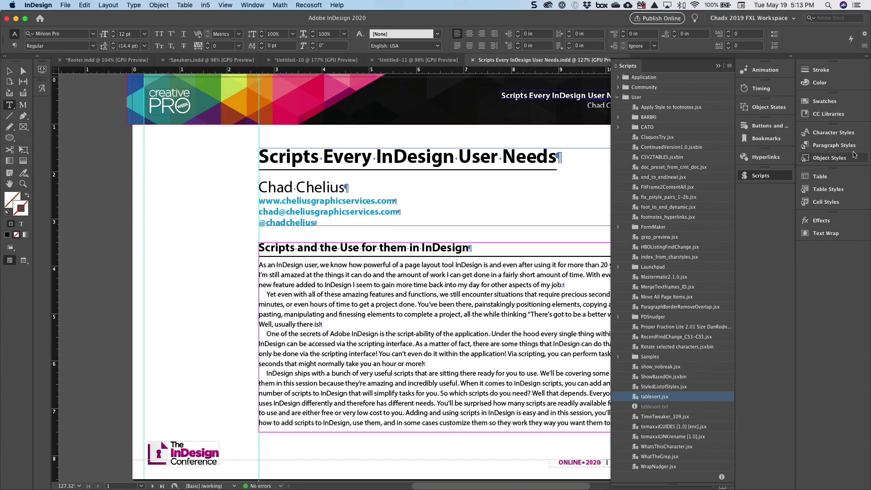
Review the Paragraph Styles list, briefly checking the 2Heading style's options without changing anything
{"action": "left_click", "coordinate": [834, 146]}
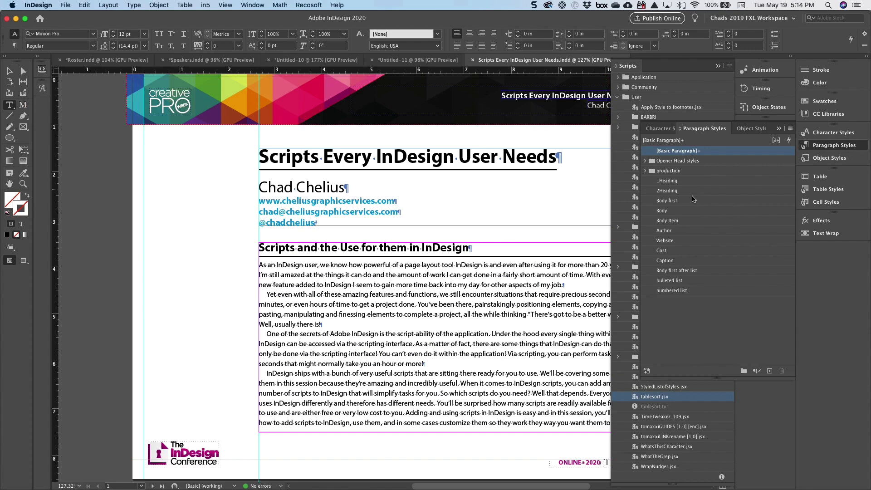
{"action": "right_click", "coordinate": [666, 190]}
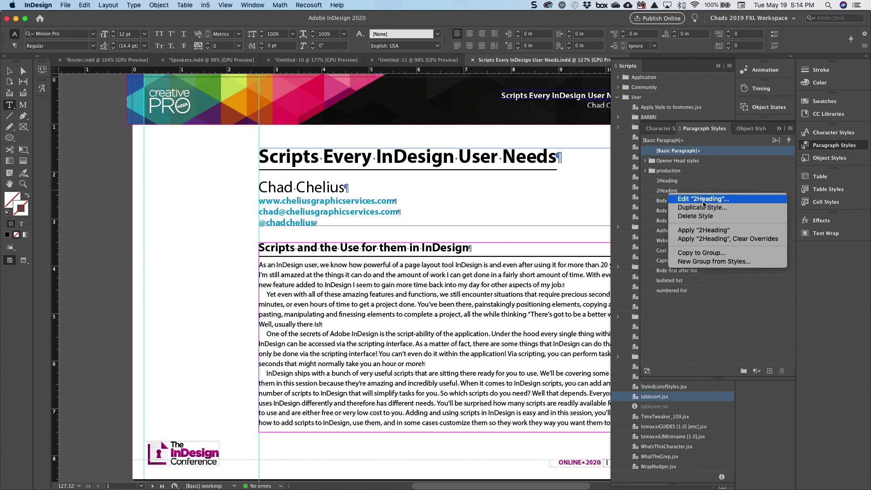
{"action": "left_click", "coordinate": [702, 199]}
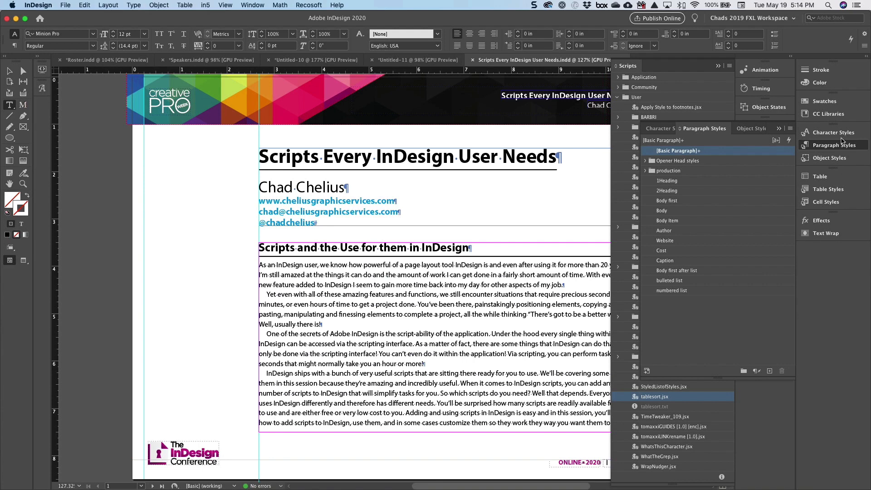
{"action": "mouse_move", "coordinate": [840, 147]}
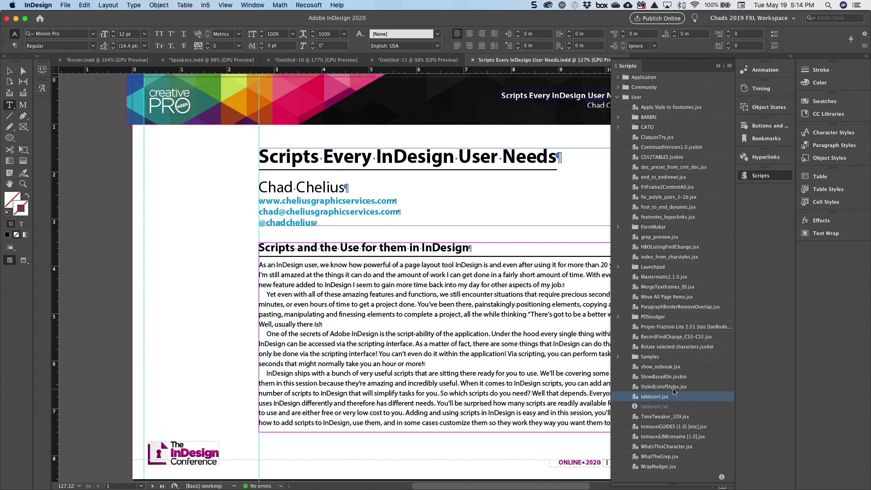
Run the based-on styles script and expand [No Paragraph Style] and 1Heading to see 2Heading
{"action": "left_click", "coordinate": [662, 377]}
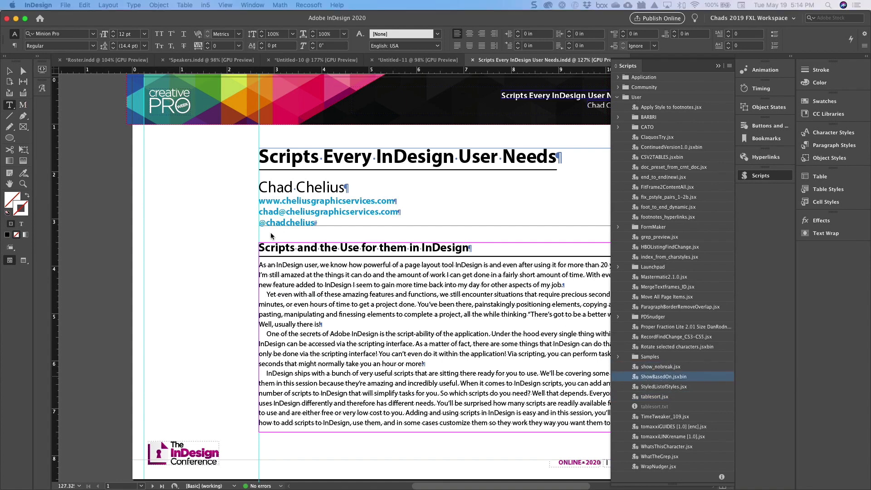
{"action": "double_click", "coordinate": [664, 376]}
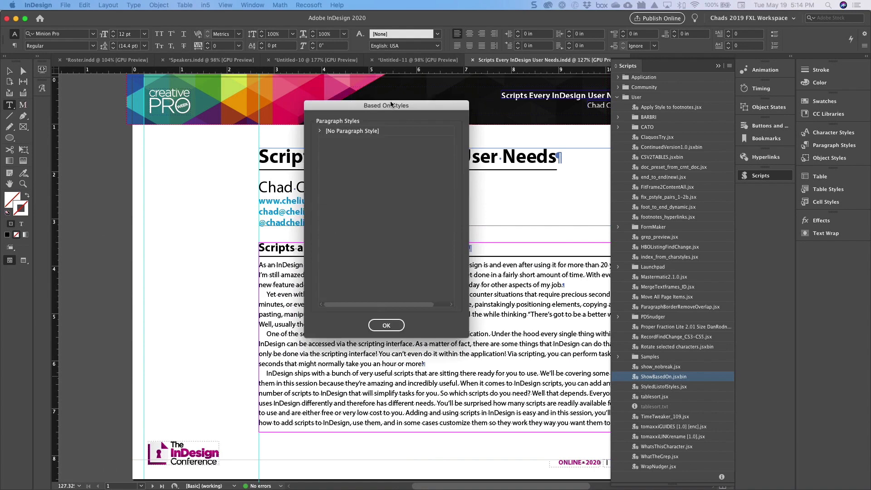
{"action": "left_click_drag", "start_coordinate": [386, 106], "coordinate": [341, 102]}
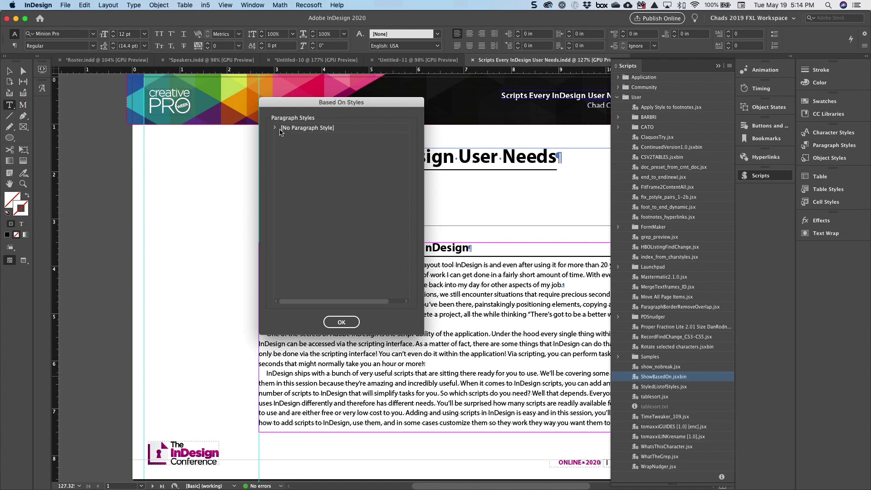
{"action": "left_click", "coordinate": [274, 127]}
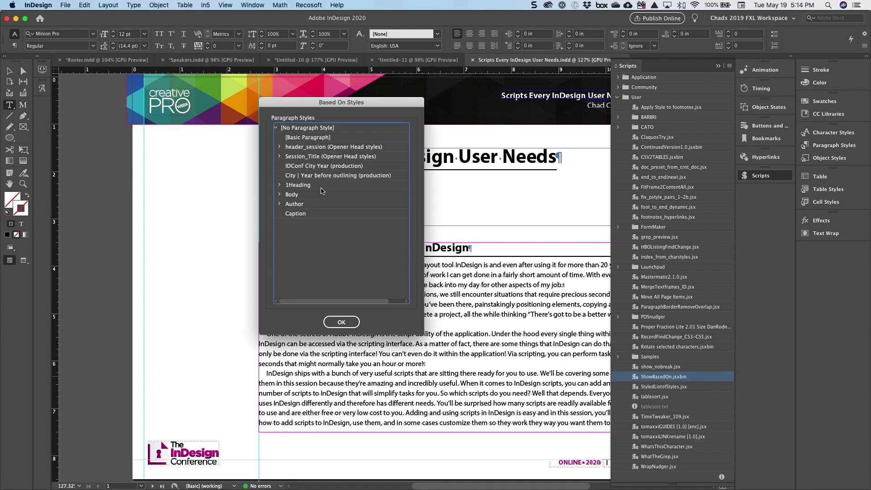
{"action": "mouse_move", "coordinate": [283, 185]}
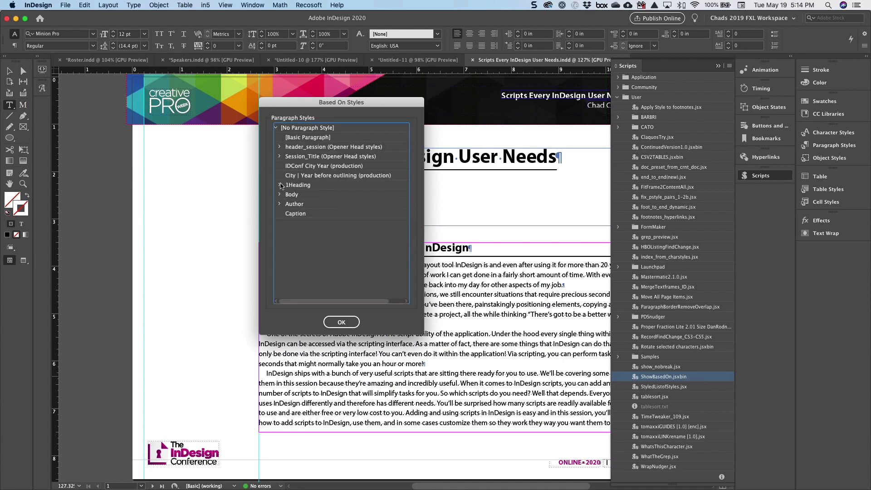
{"action": "left_click", "coordinate": [278, 184]}
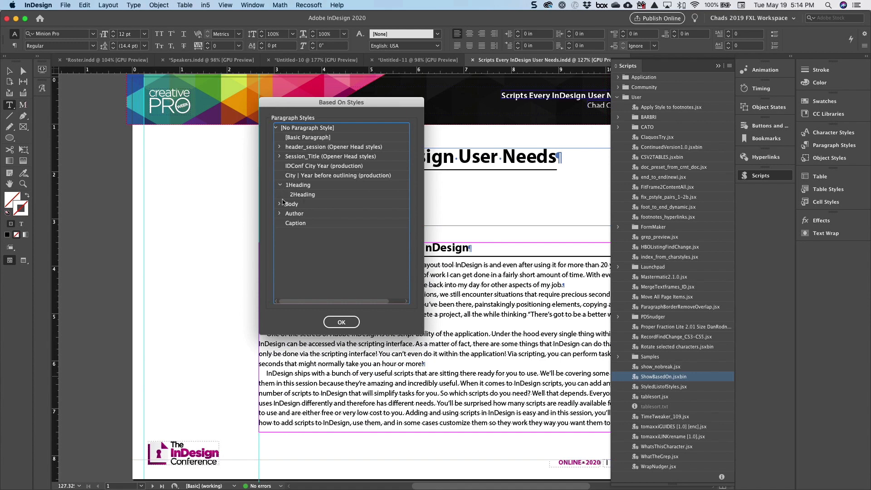
{"action": "left_click", "coordinate": [302, 194]}
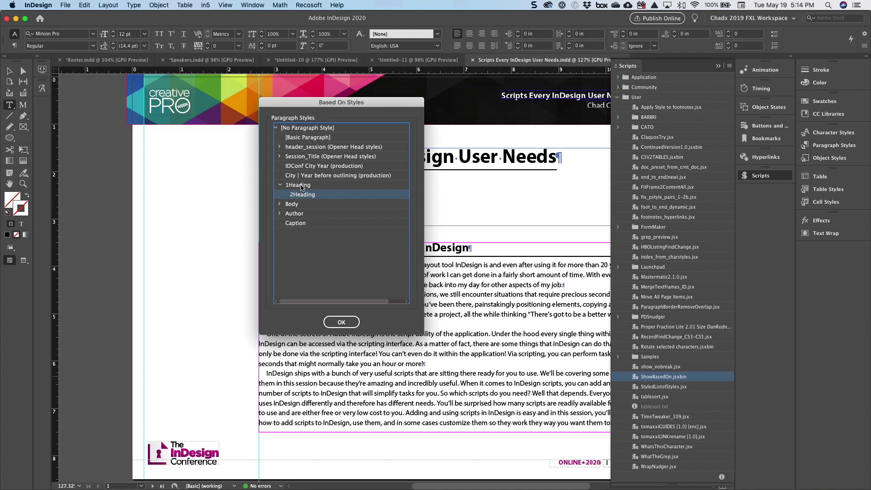
Expand Body's children — first-after-list, bulleted and numbered list styles — then close the window
{"action": "left_click", "coordinate": [280, 204]}
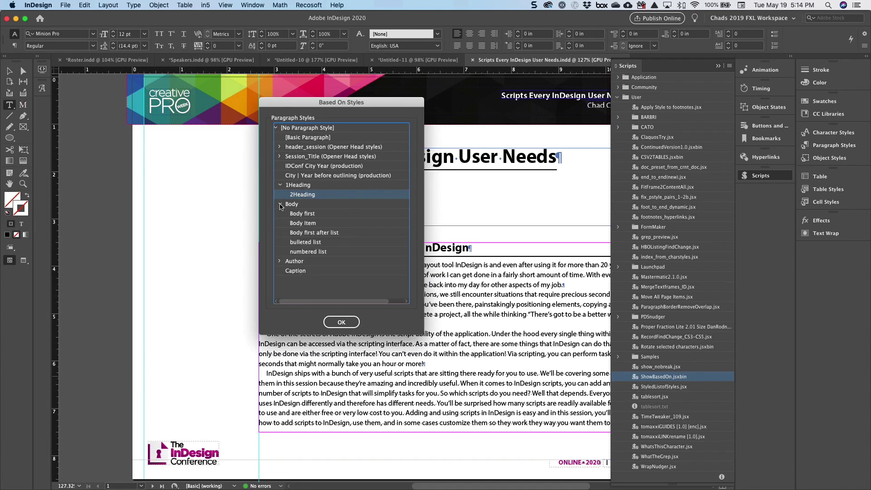
{"action": "mouse_move", "coordinate": [303, 217]}
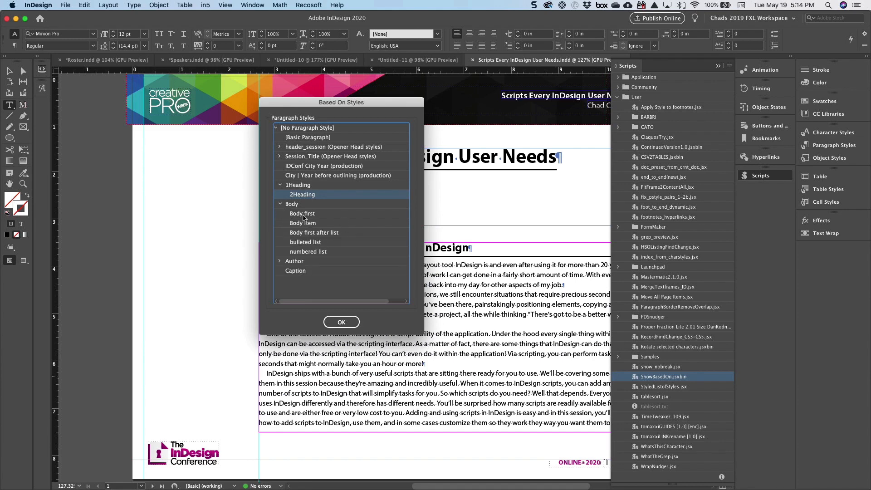
{"action": "left_click", "coordinate": [314, 233]}
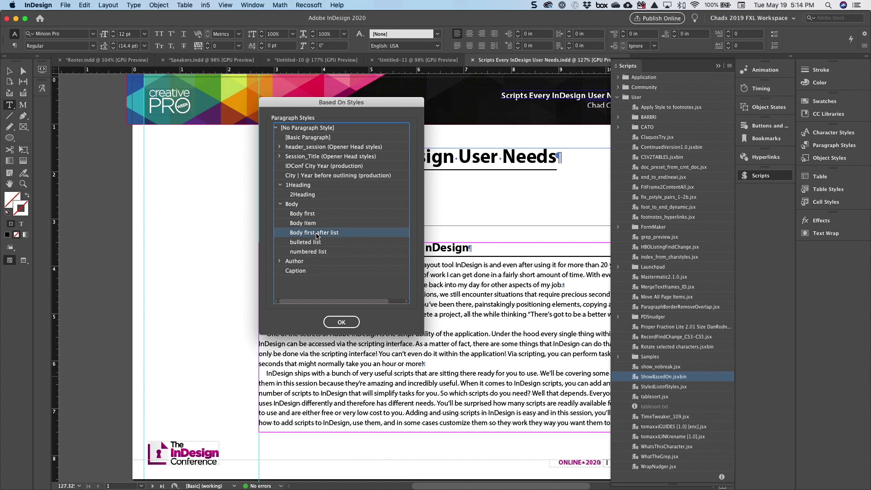
{"action": "left_click", "coordinate": [305, 241]}
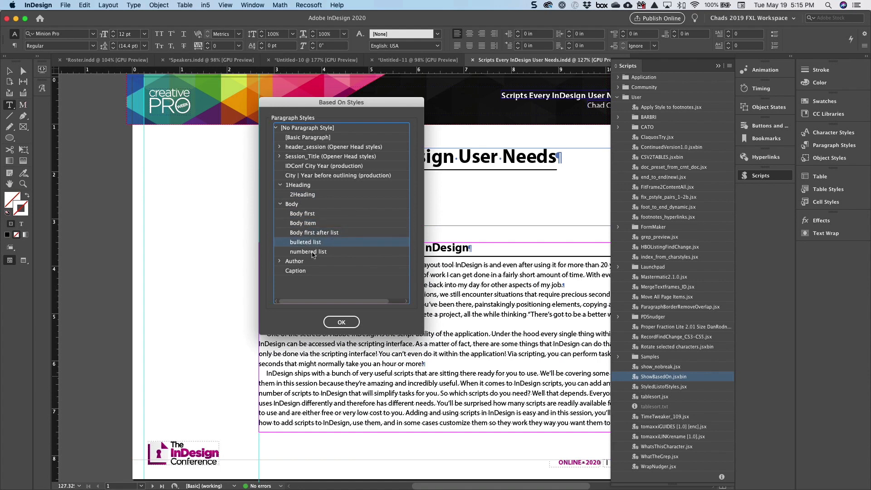
{"action": "left_click", "coordinate": [308, 251]}
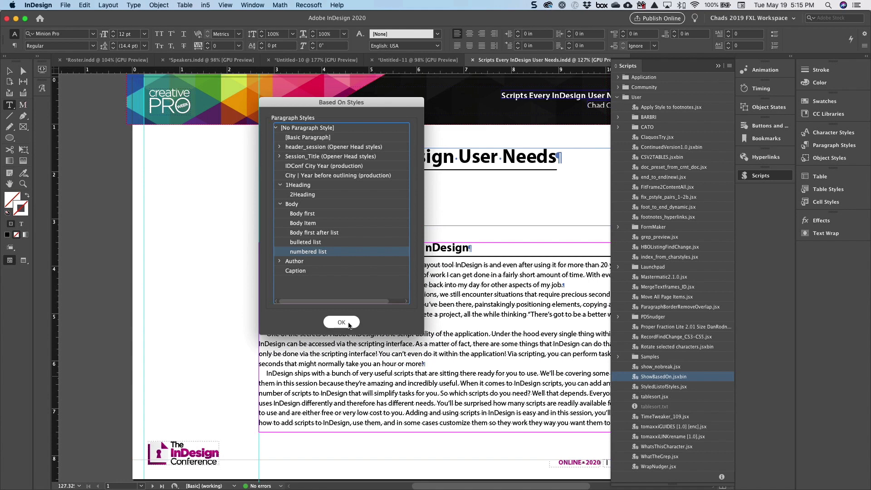
{"action": "left_click", "coordinate": [341, 322]}
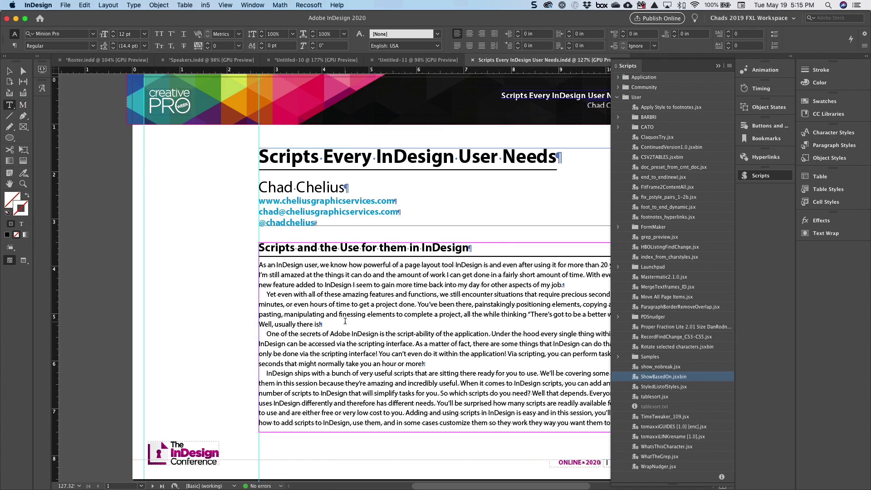
{"action": "mouse_move", "coordinate": [31, 78]}
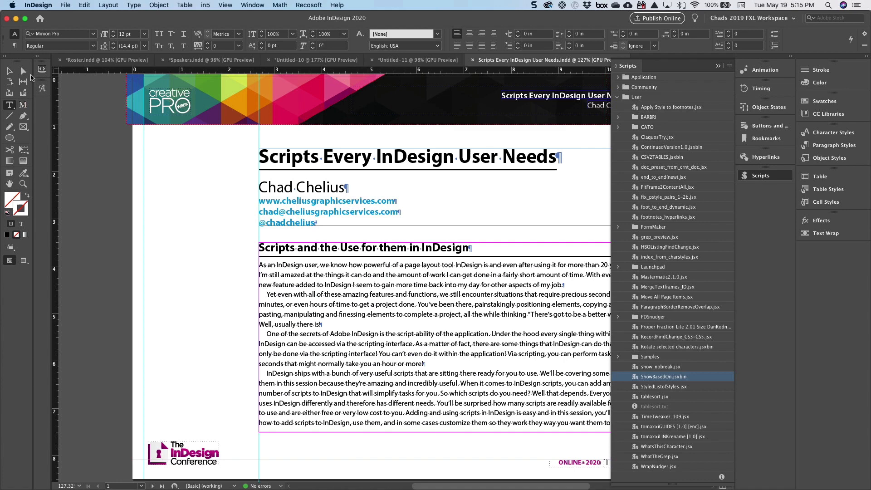
Switch to the Selection Tool and bring the User scripts list back up
{"action": "left_click", "coordinate": [9, 70]}
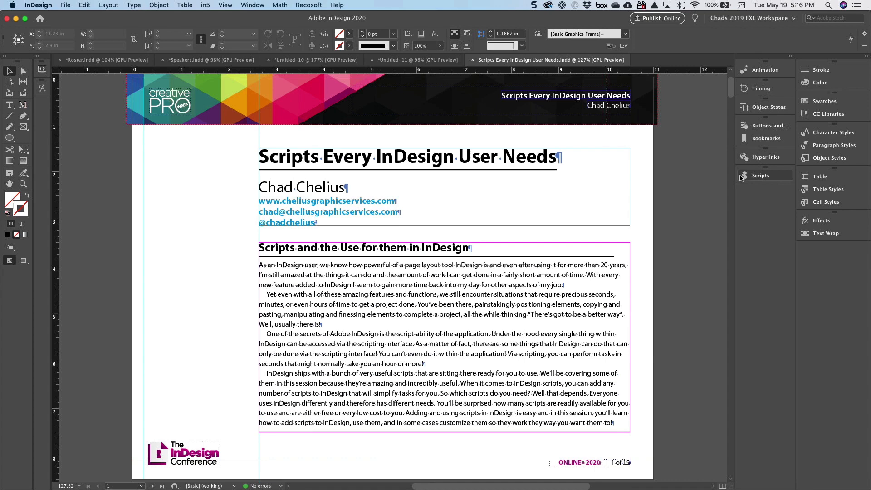
{"action": "left_click", "coordinate": [760, 175]}
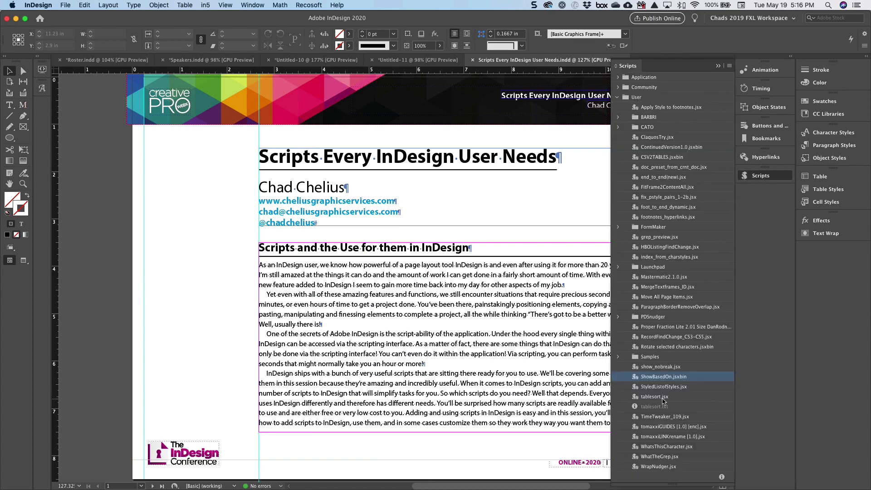
Choose the StyledListofStyles script in the User scripts list
{"action": "left_click", "coordinate": [663, 387]}
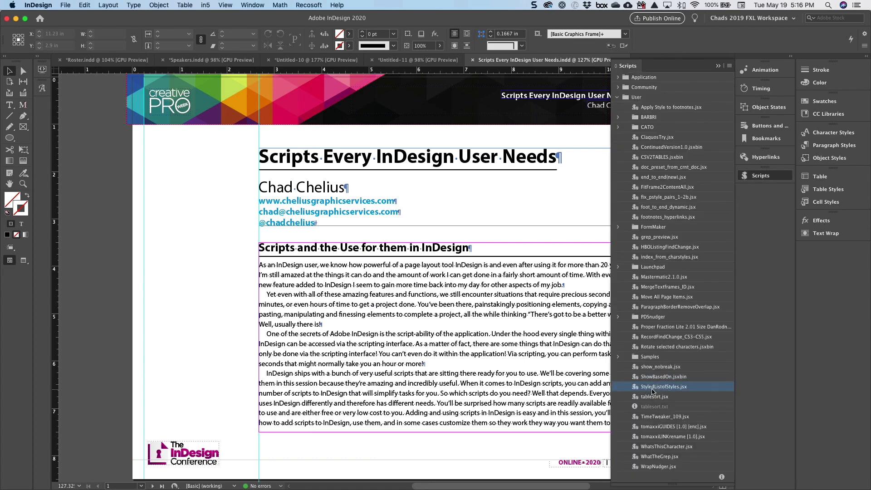
{"action": "mouse_move", "coordinate": [671, 390]}
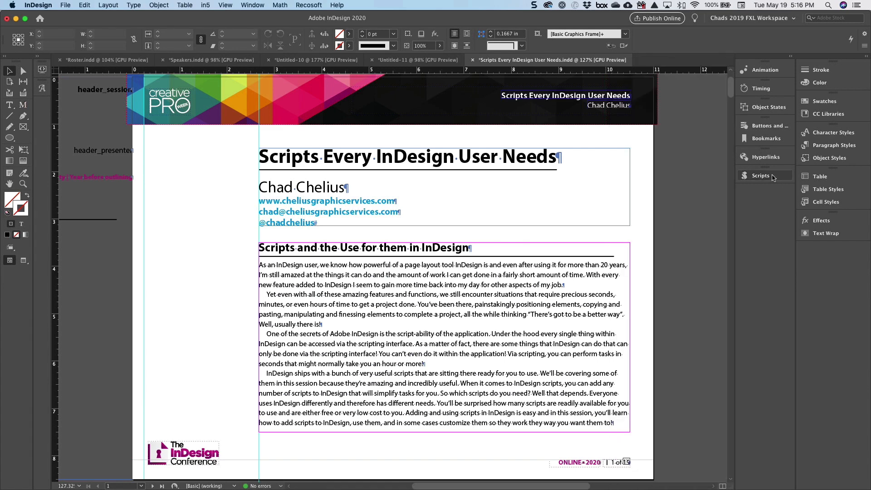
Select the generated style-list frame on the pasteboard and look through its entries
{"action": "left_click", "coordinate": [333, 322]}
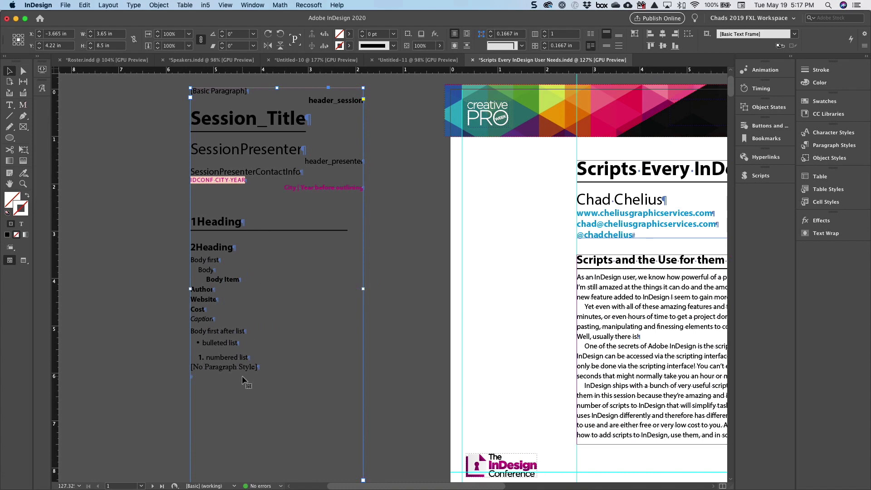
{"action": "mouse_move", "coordinate": [253, 354]}
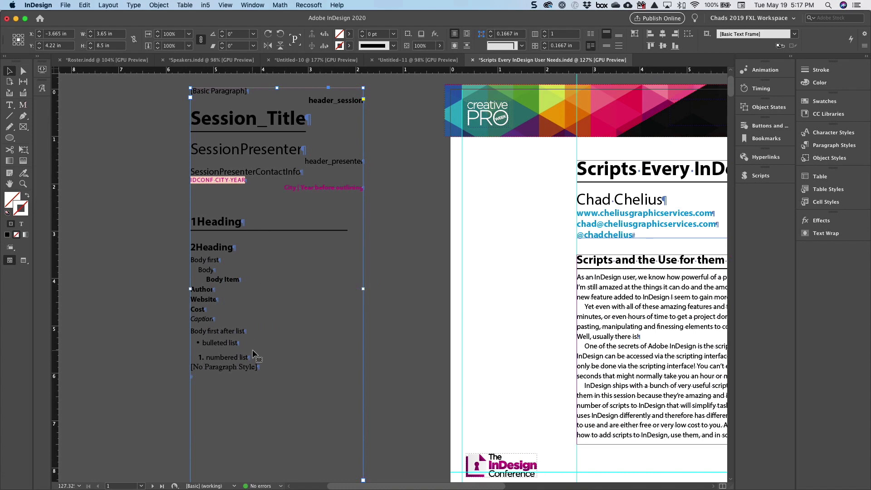
{"action": "scroll", "scroll_direction": "down", "scroll_amount": 3}
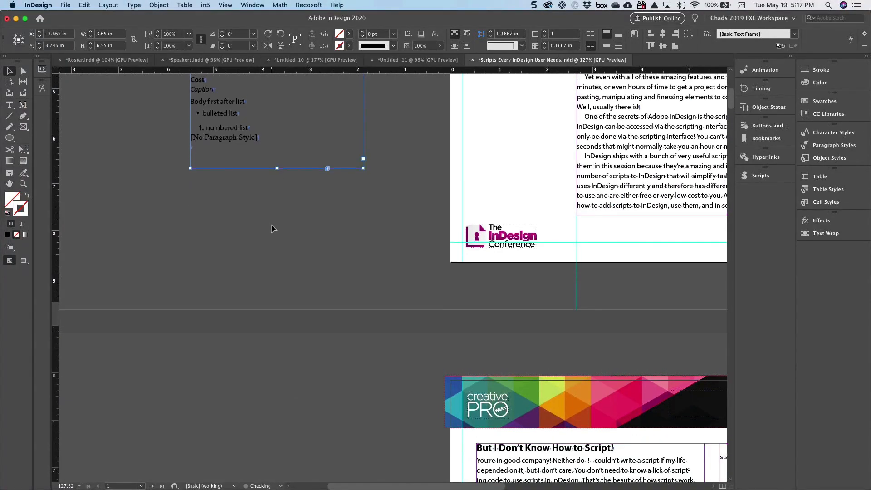
{"action": "scroll", "scroll_direction": "down", "scroll_amount": 3}
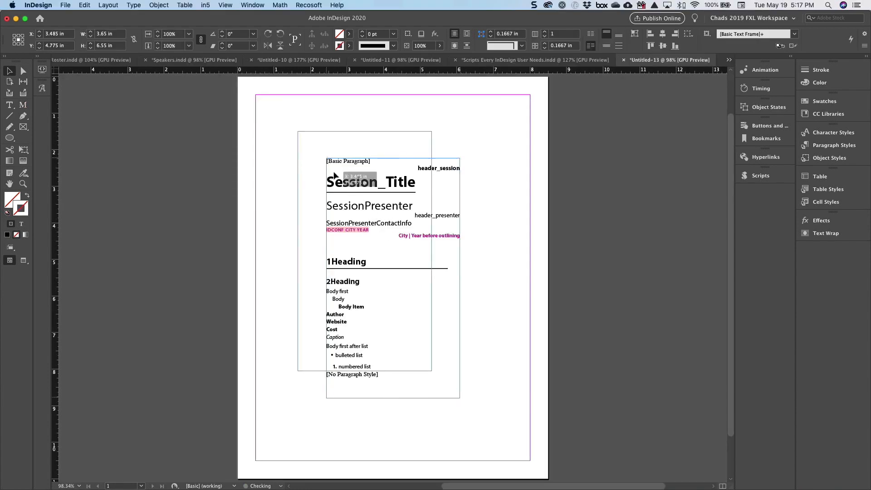
Move the style-list frame to the page's top-left and show the new document's Paragraph Styles
{"action": "left_click_drag", "start_coordinate": [369, 182], "coordinate": [301, 118]}
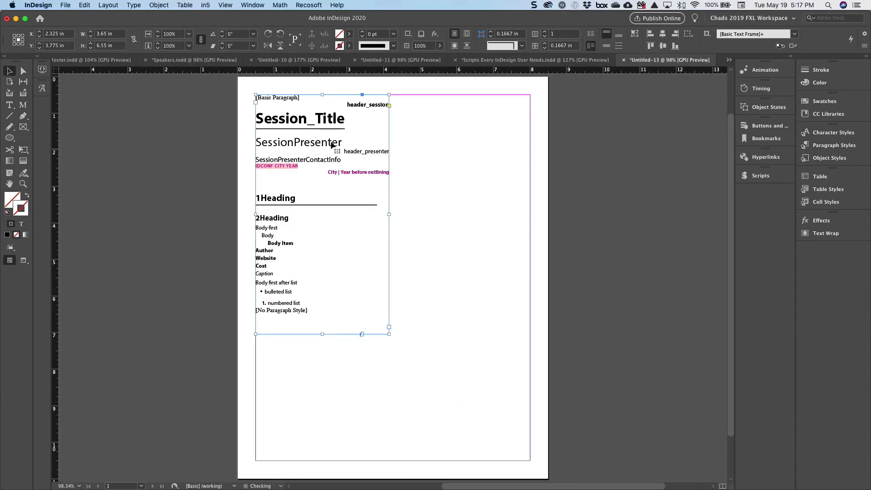
{"action": "left_click", "coordinate": [833, 145]}
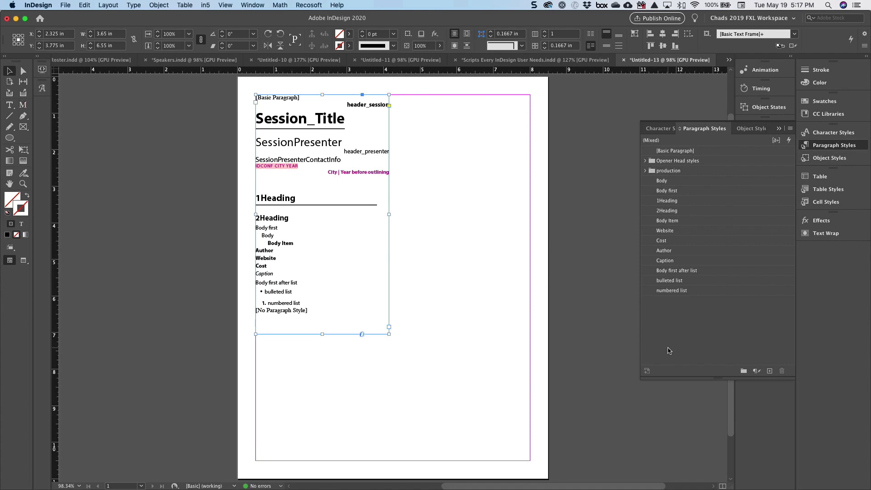